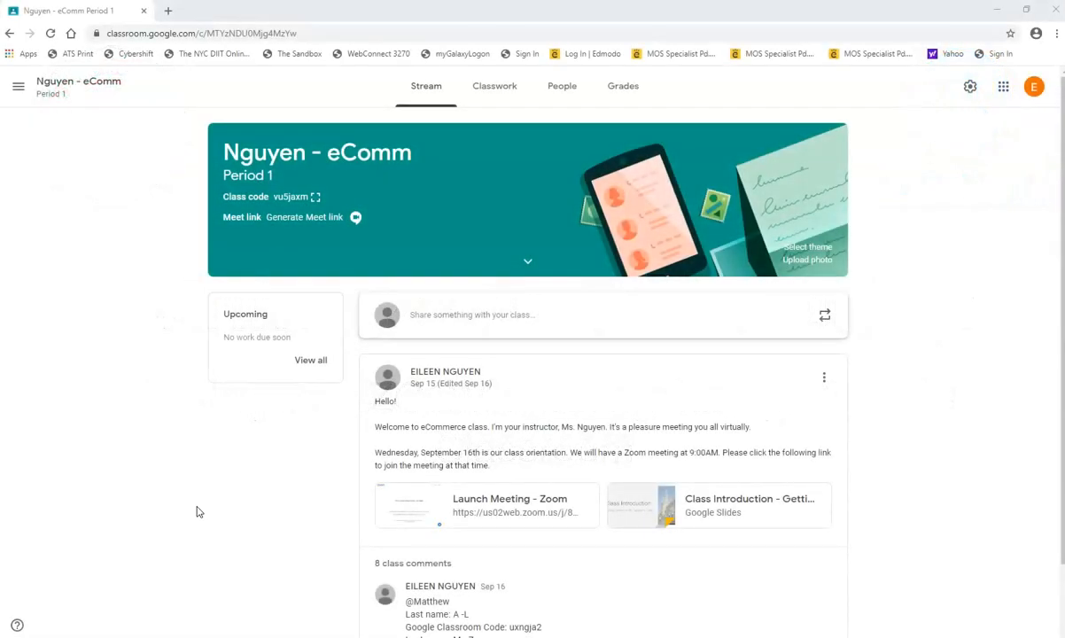
mouse_move(892, 433)
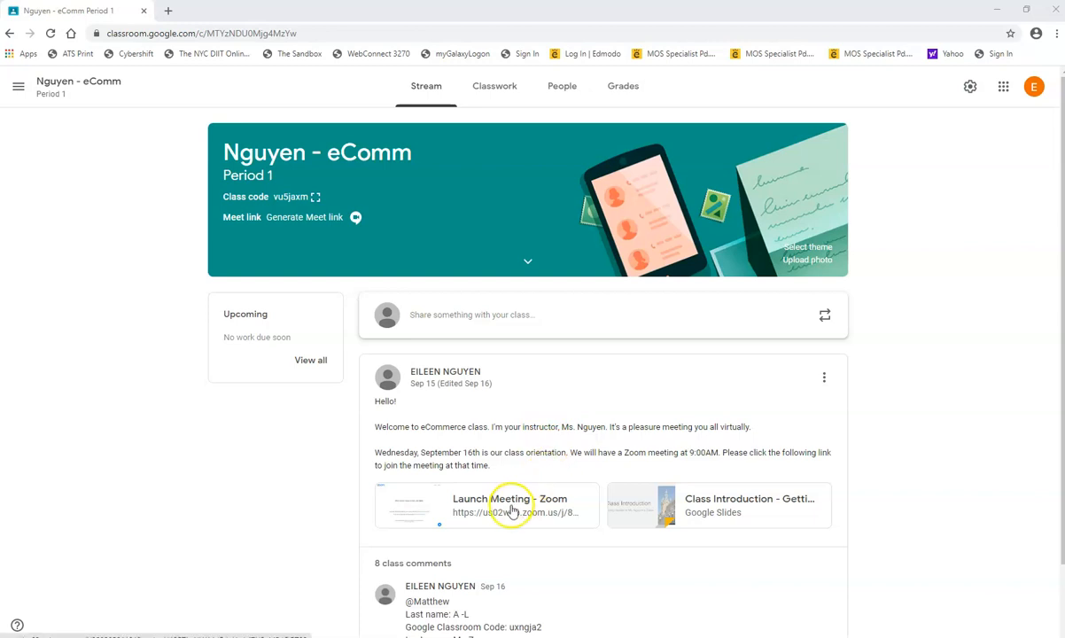
mouse_move(485, 568)
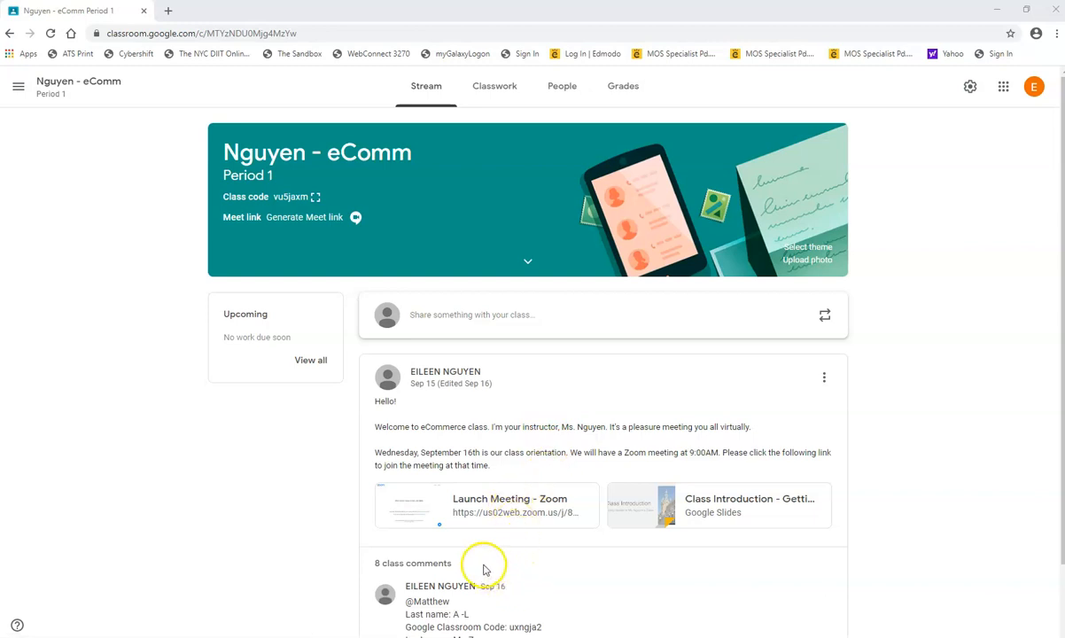
mouse_move(510, 512)
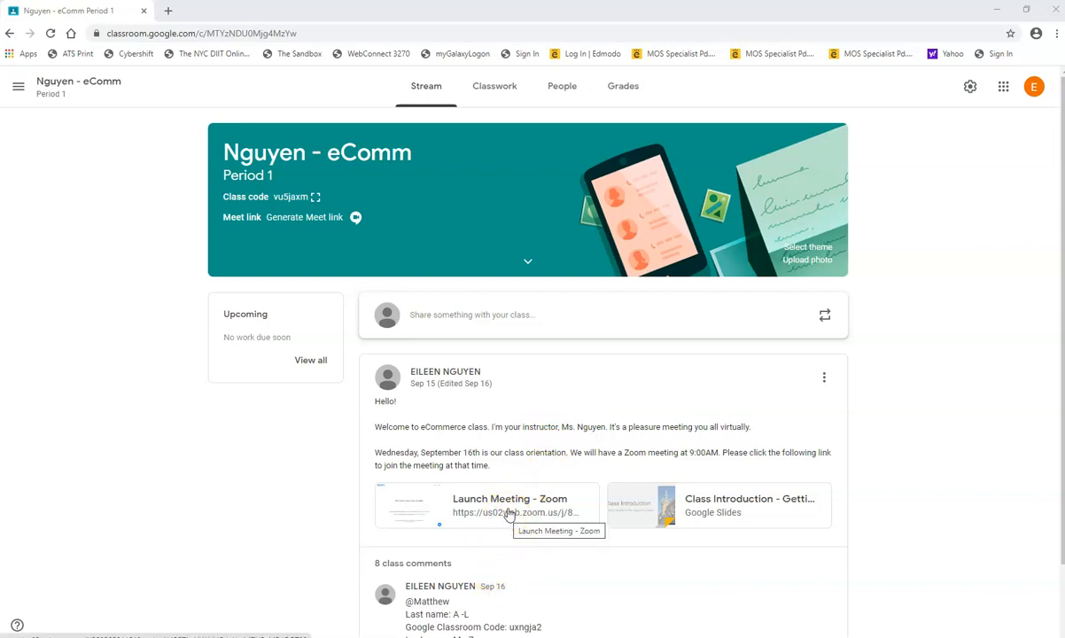
mouse_move(517, 575)
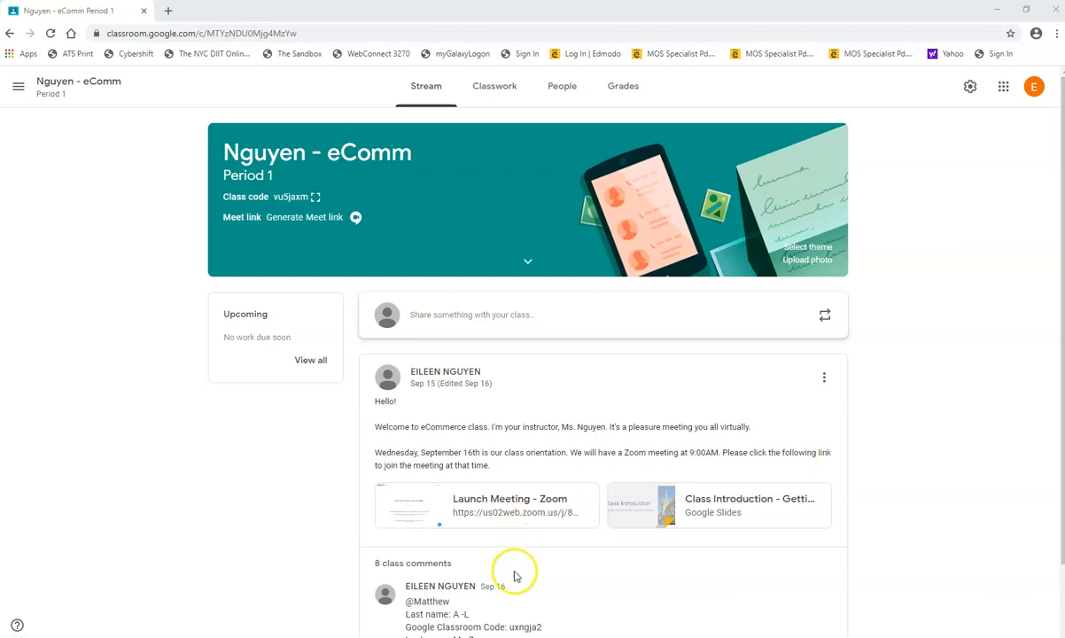
mouse_move(519, 508)
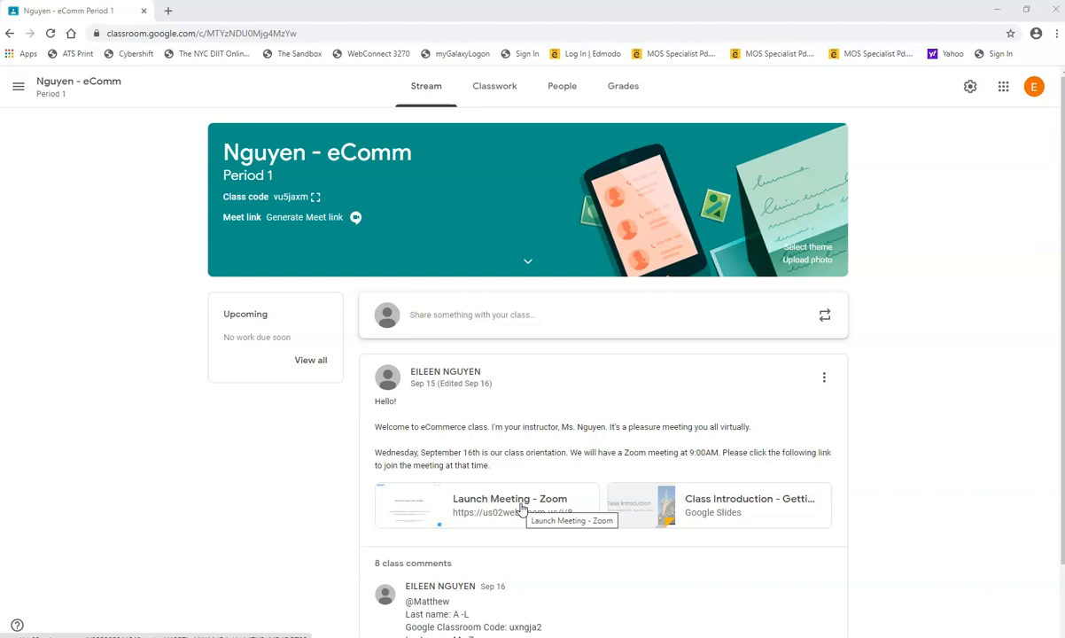
Open the 'Launch Meeting - Zoom' link from the class post
click(510, 505)
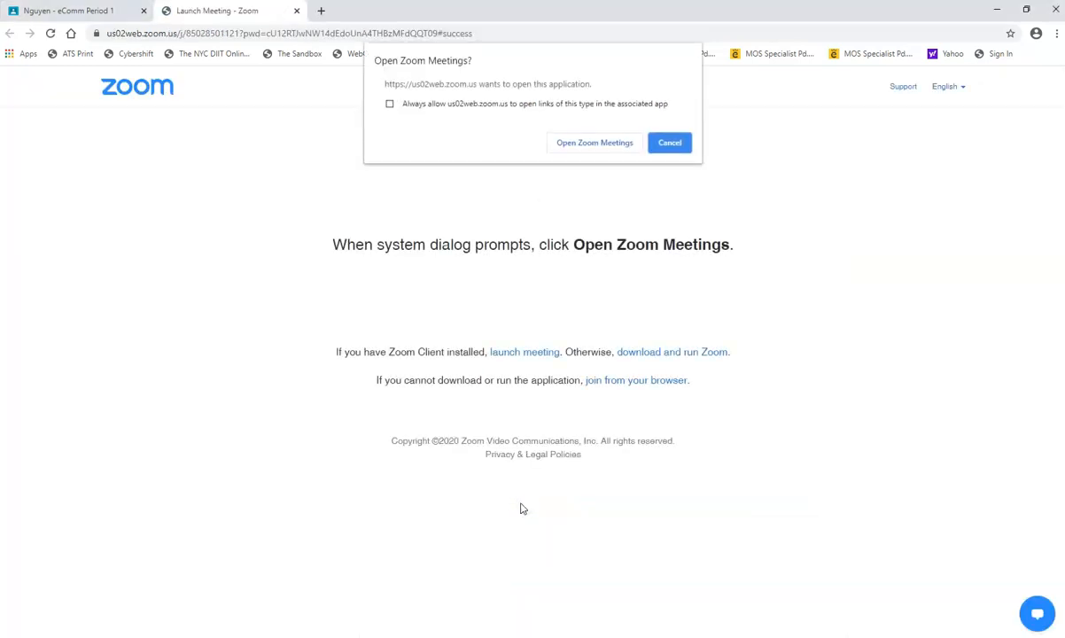
mouse_move(646, 174)
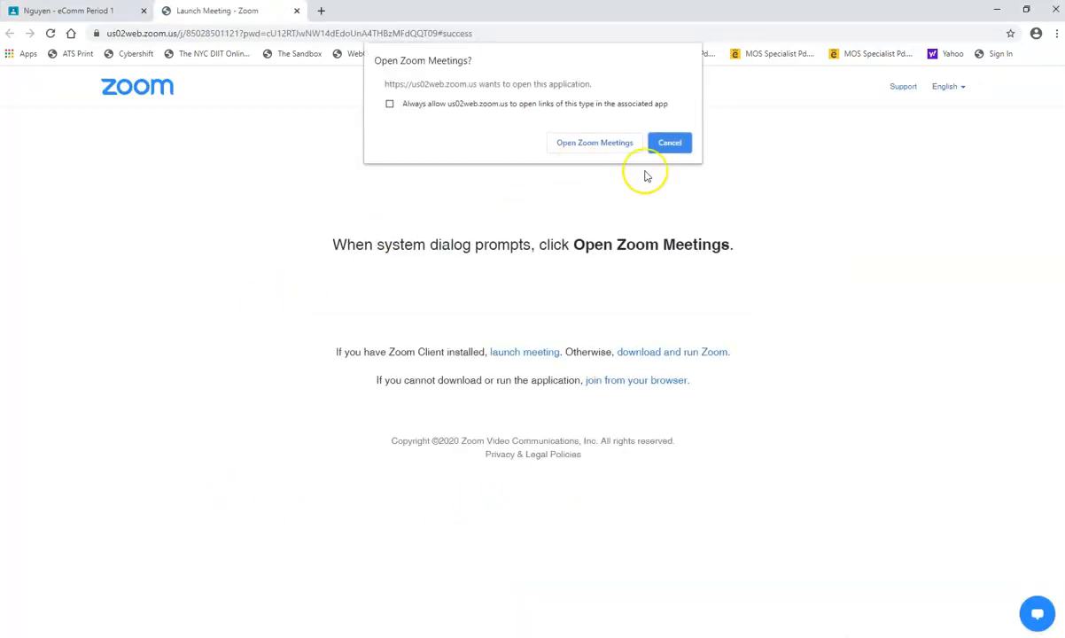
mouse_move(491, 152)
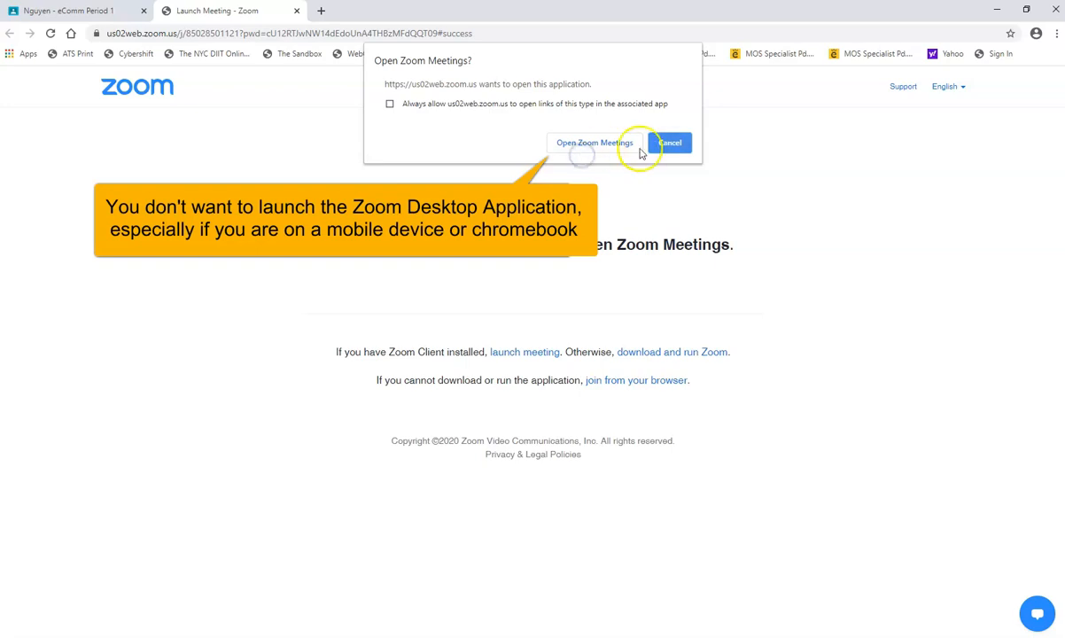
Decline the prompt to open the desktop Zoom Meetings app
click(671, 143)
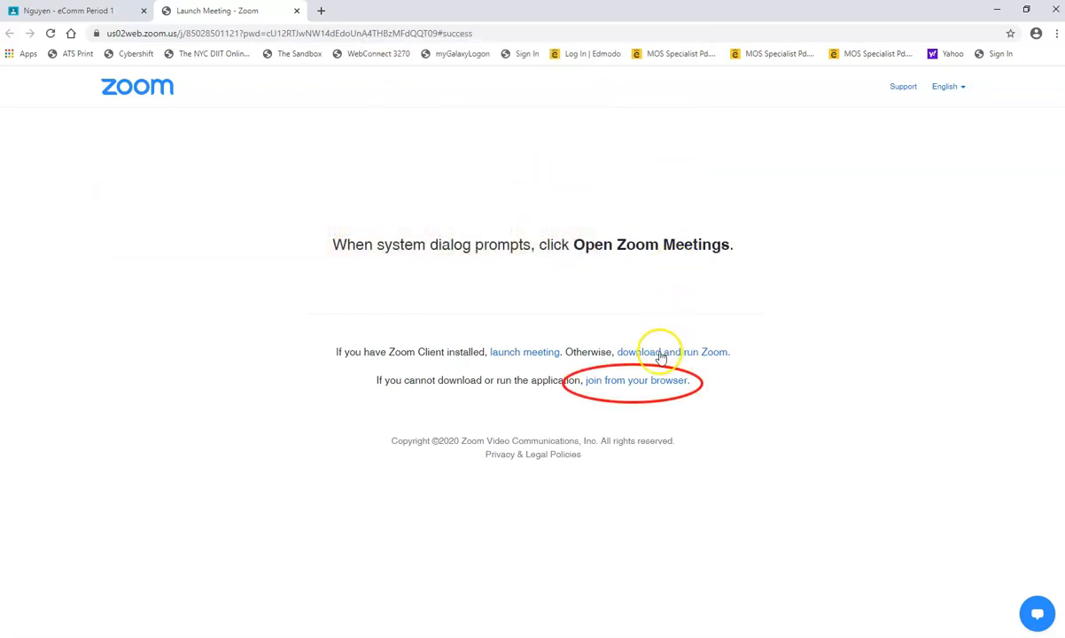
mouse_move(623, 385)
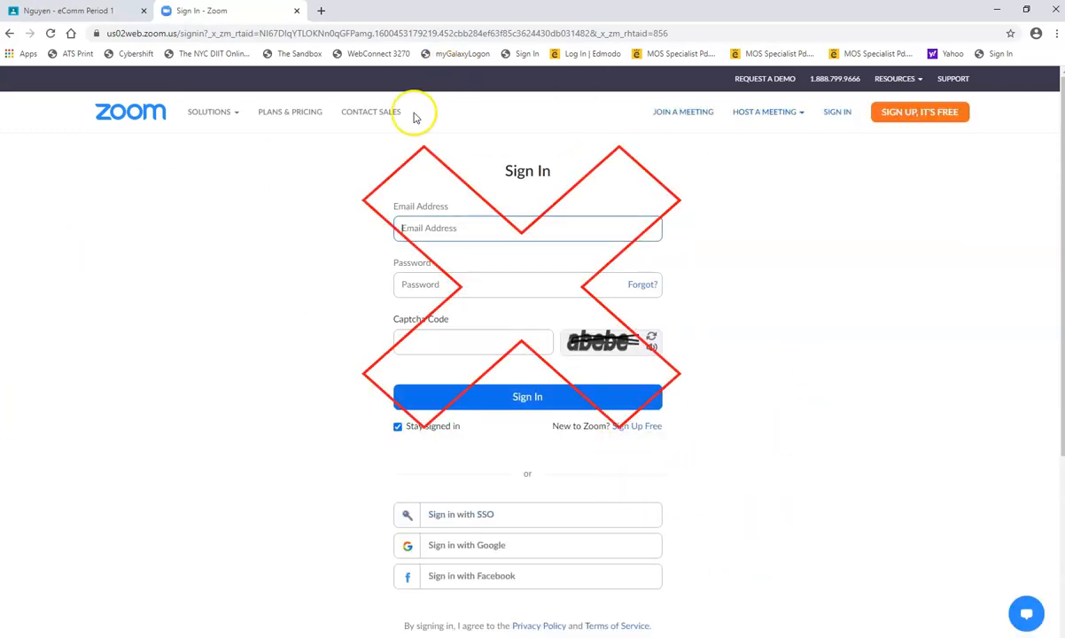
mouse_move(446, 396)
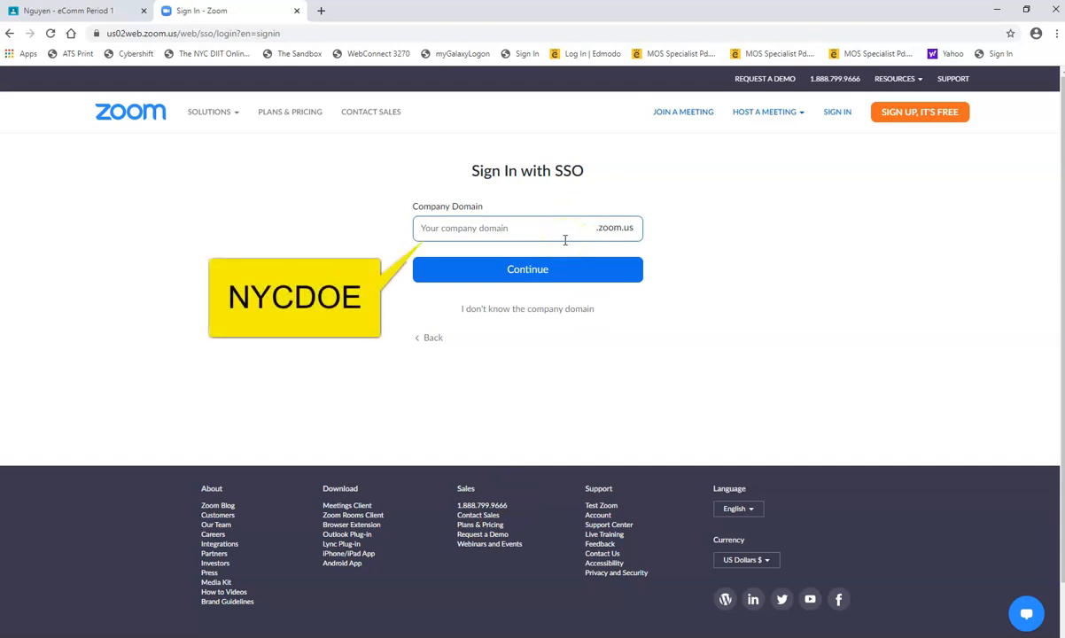
Submit NYCDOE as the company domain for single sign-on
text(NYCDOE)
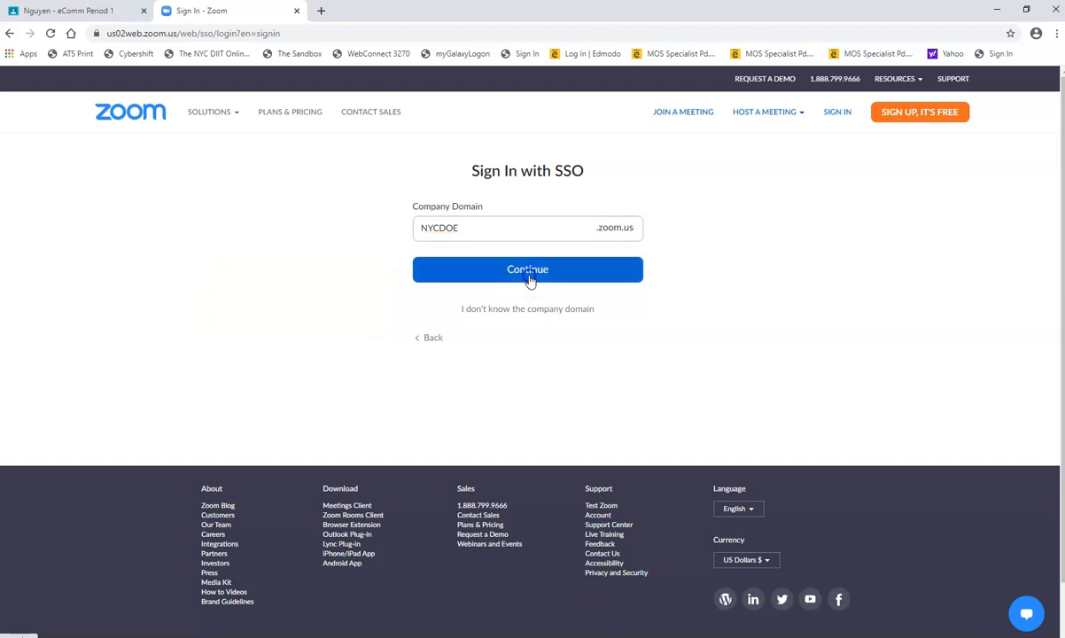
click(527, 269)
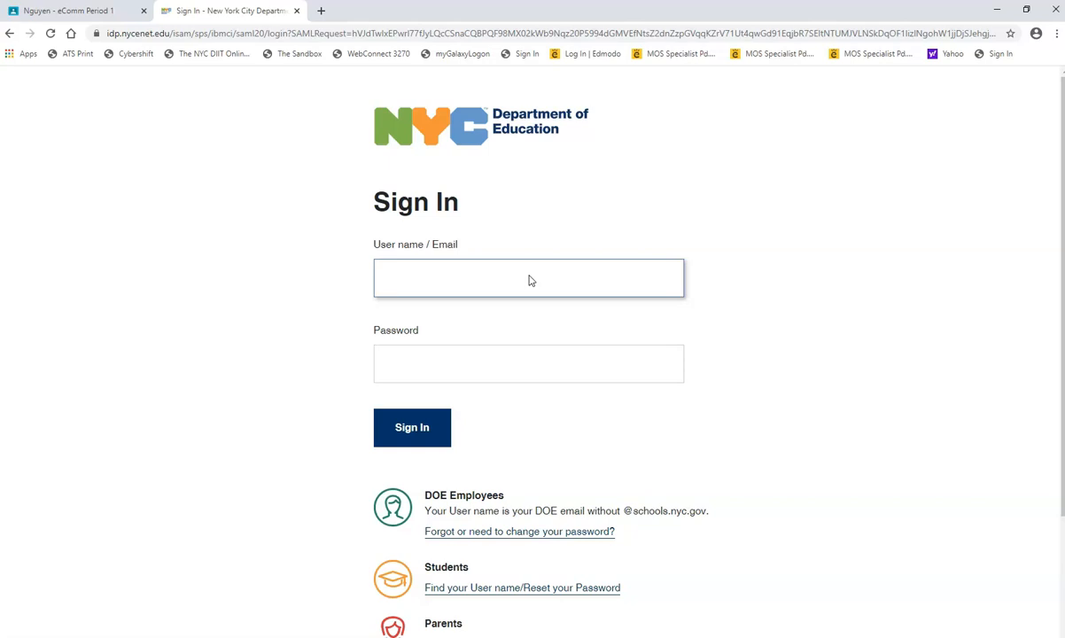
click(529, 278)
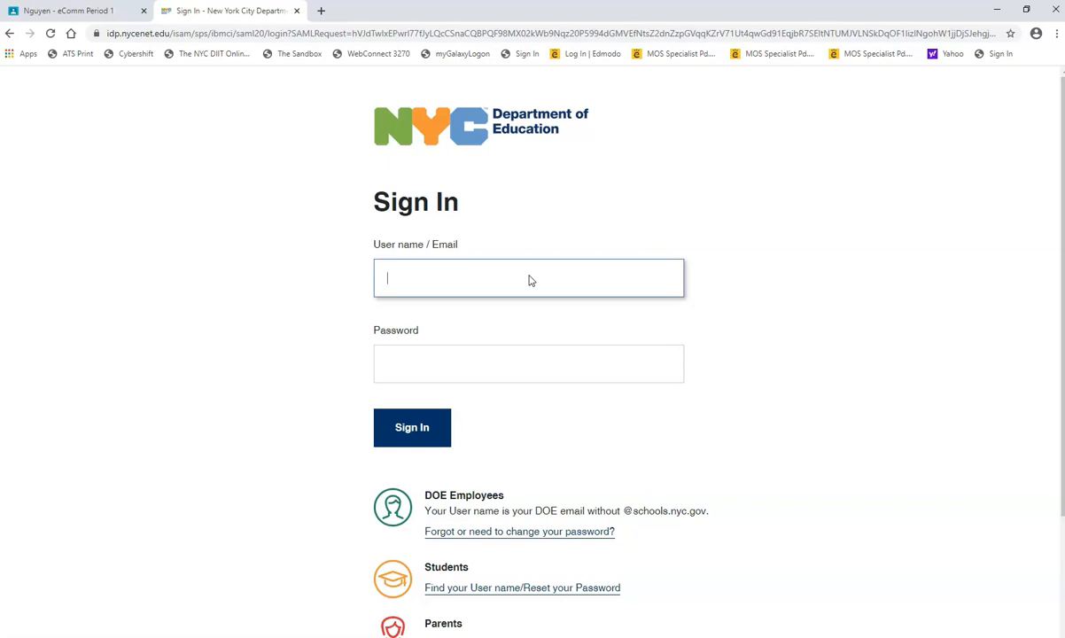
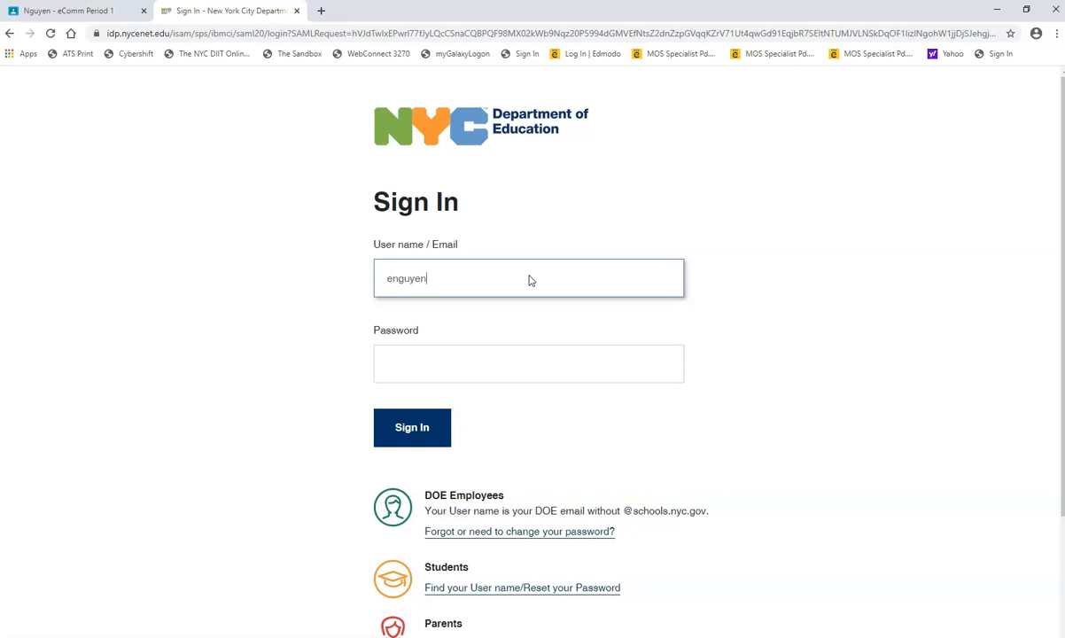
click(528, 364)
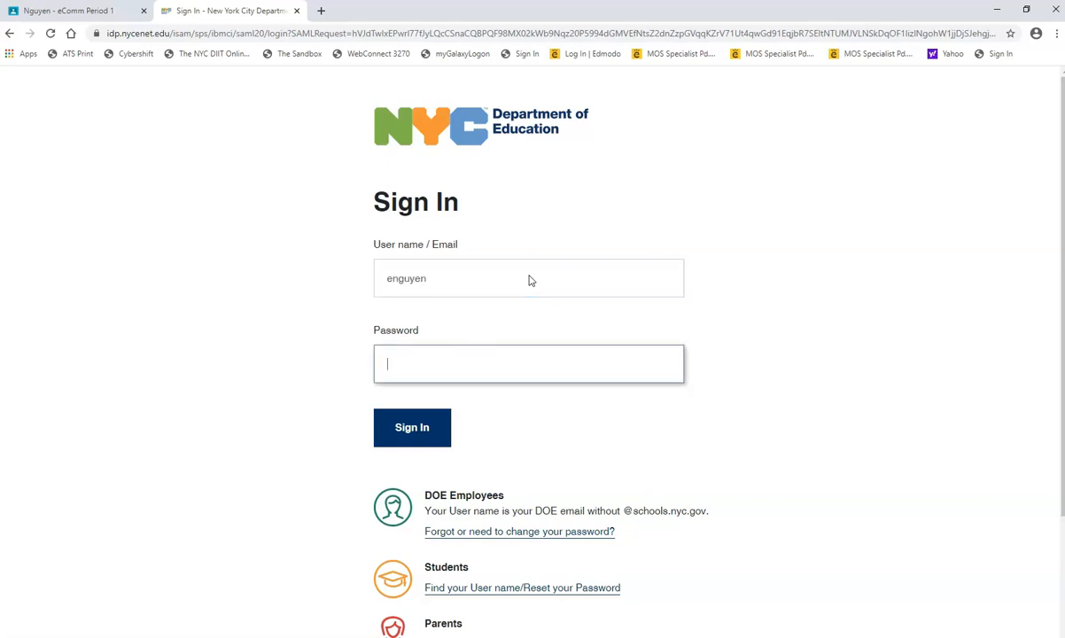
text(password)
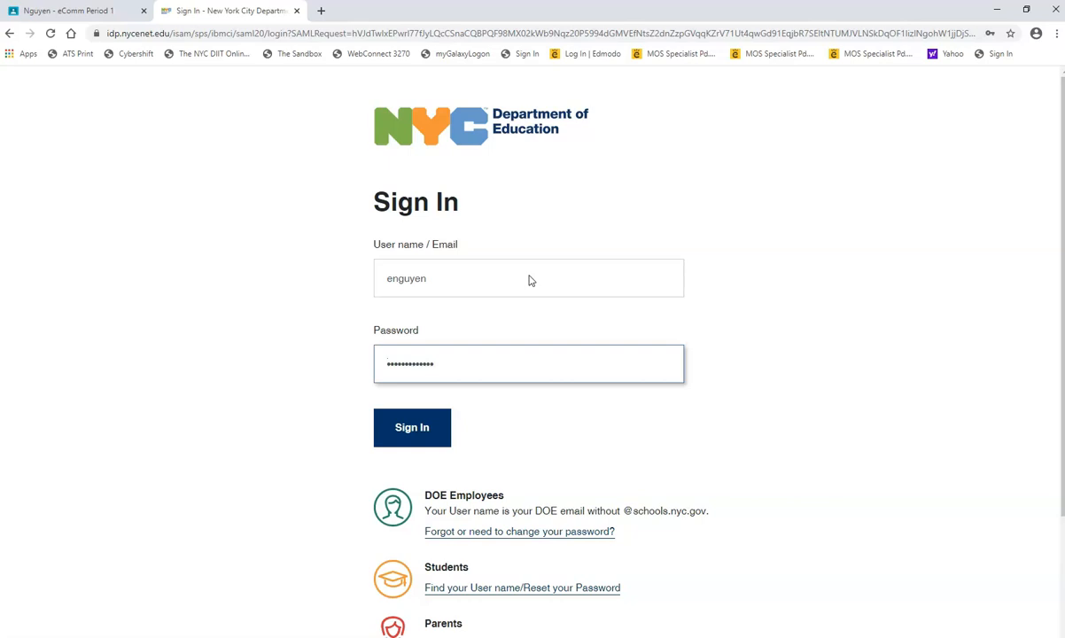
click(411, 427)
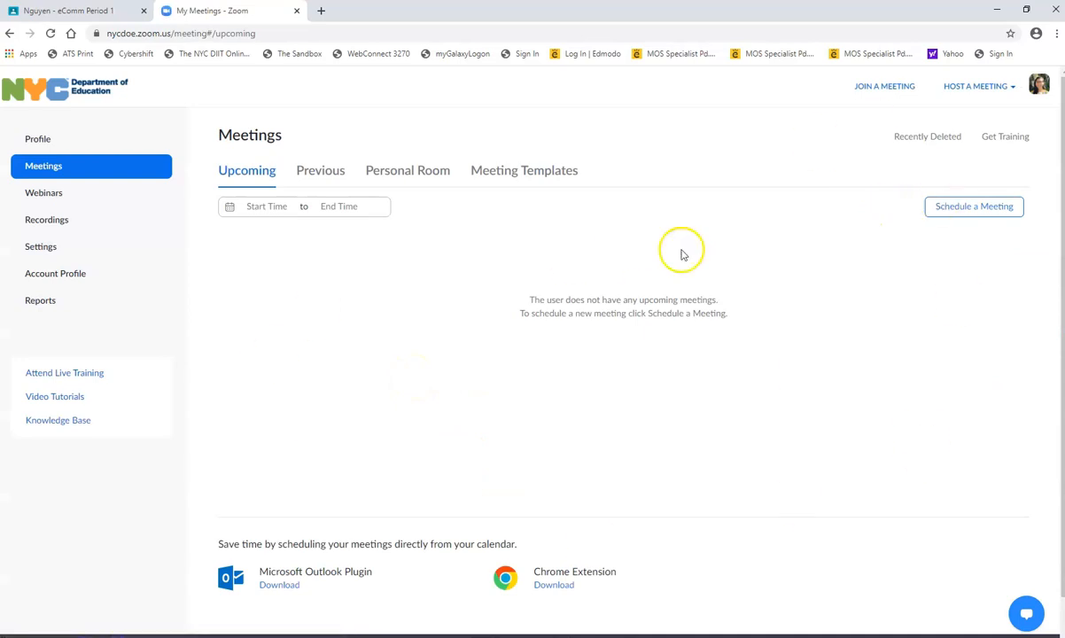
mouse_move(578, 376)
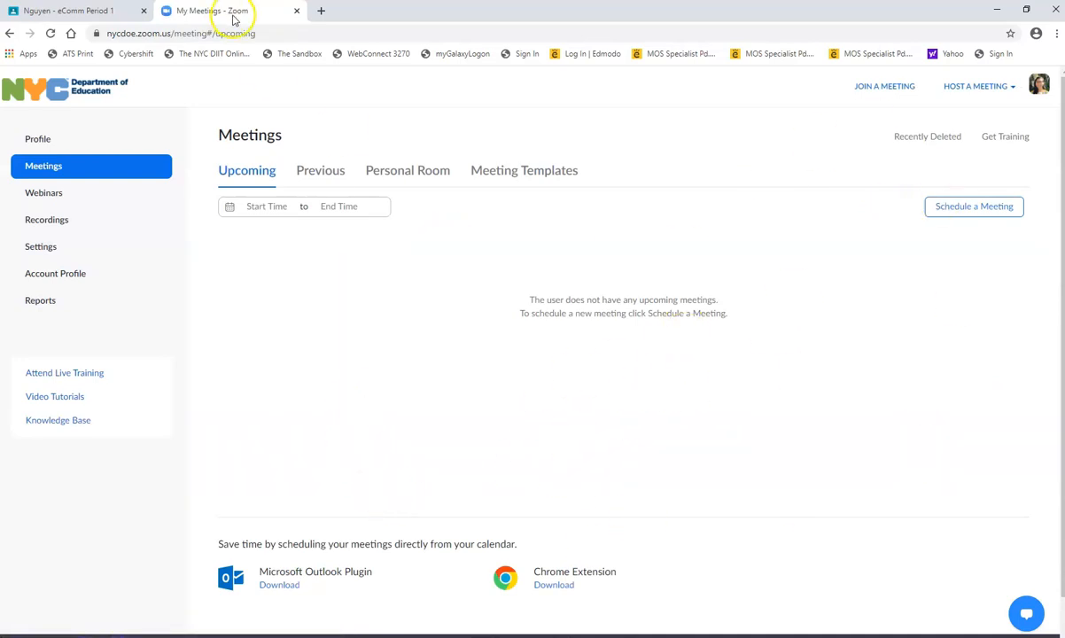
Switch back to the 'Nguyen - eComm Period 1' Google Classroom tab
click(75, 10)
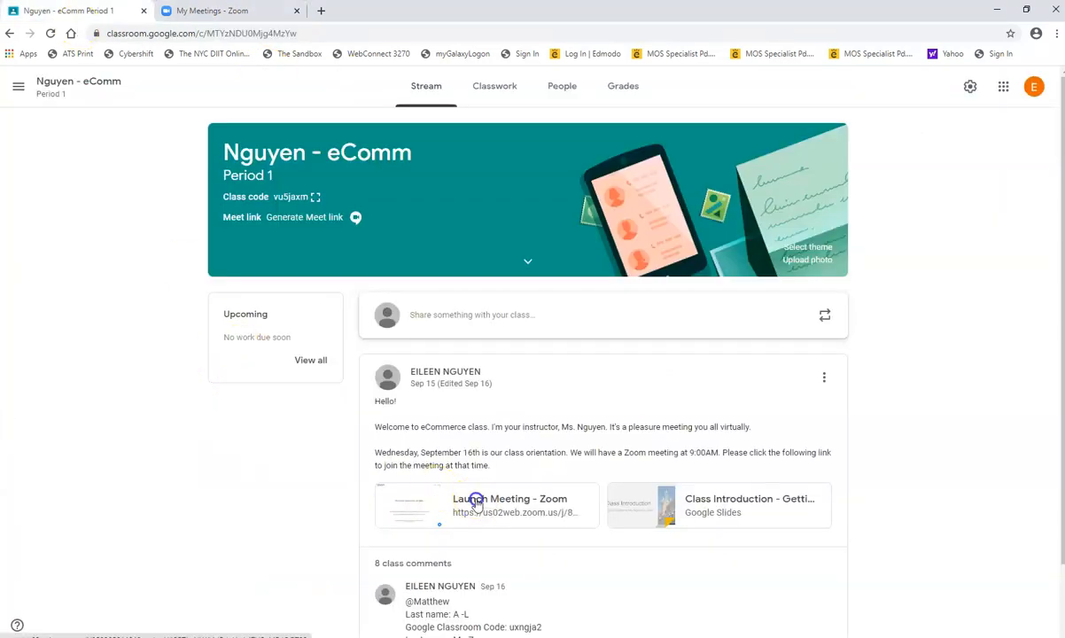
Launch the class Zoom meeting from the Stream post's link
click(474, 499)
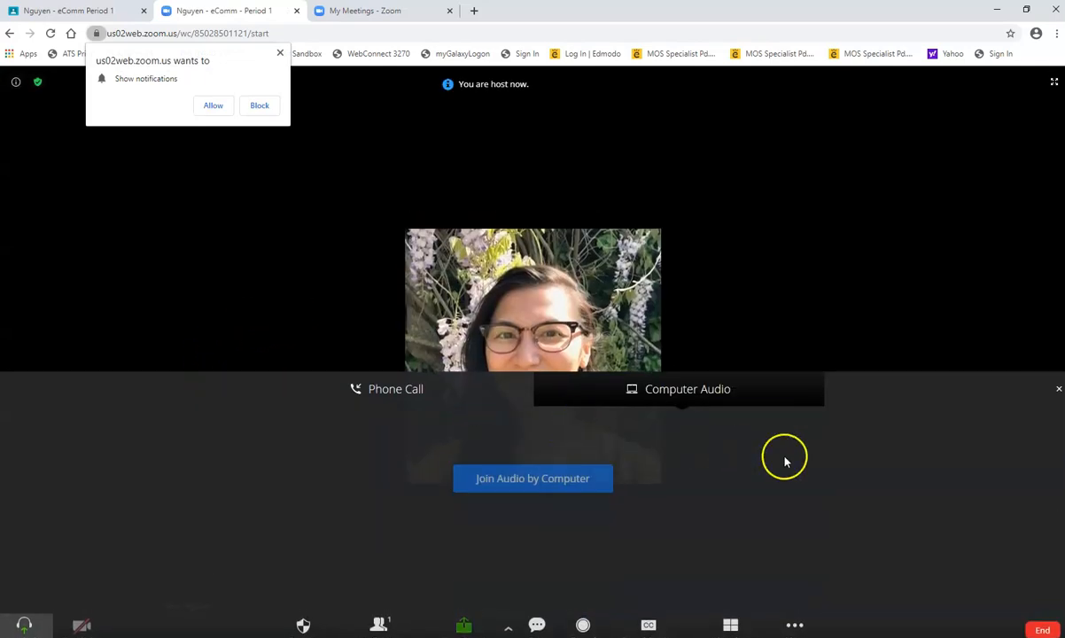
mouse_move(129, 86)
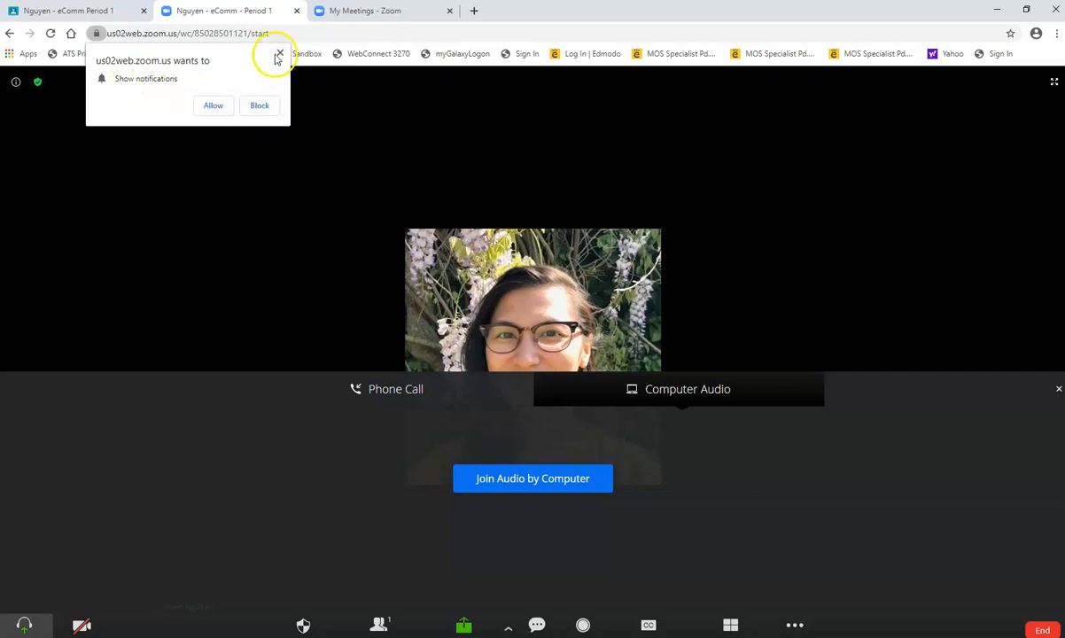
Close the browser's 'Show notifications' pop-up
click(278, 55)
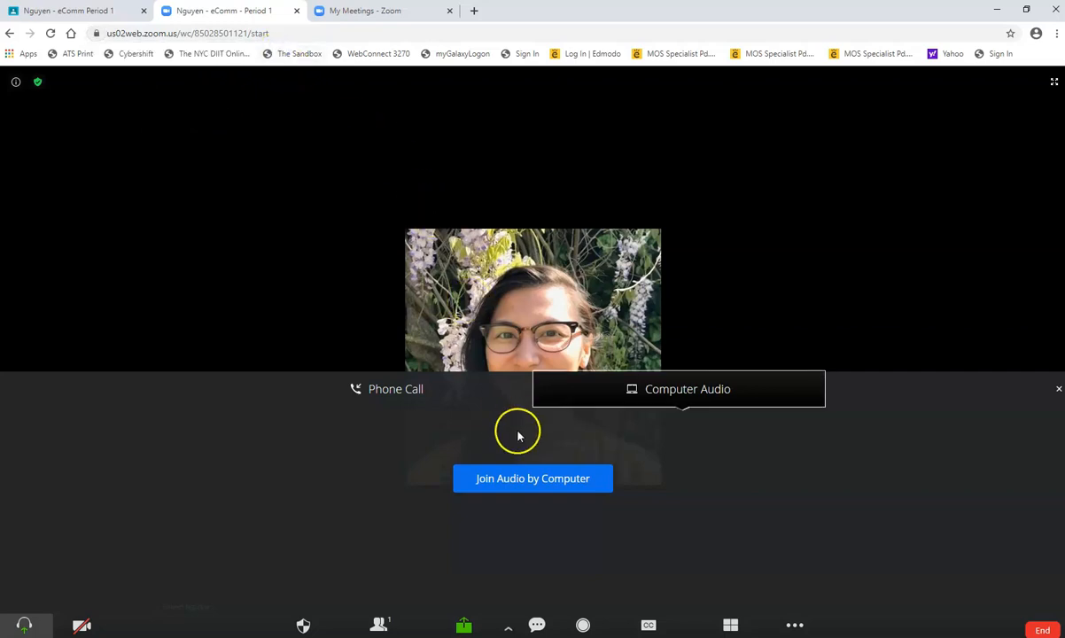
mouse_move(523, 492)
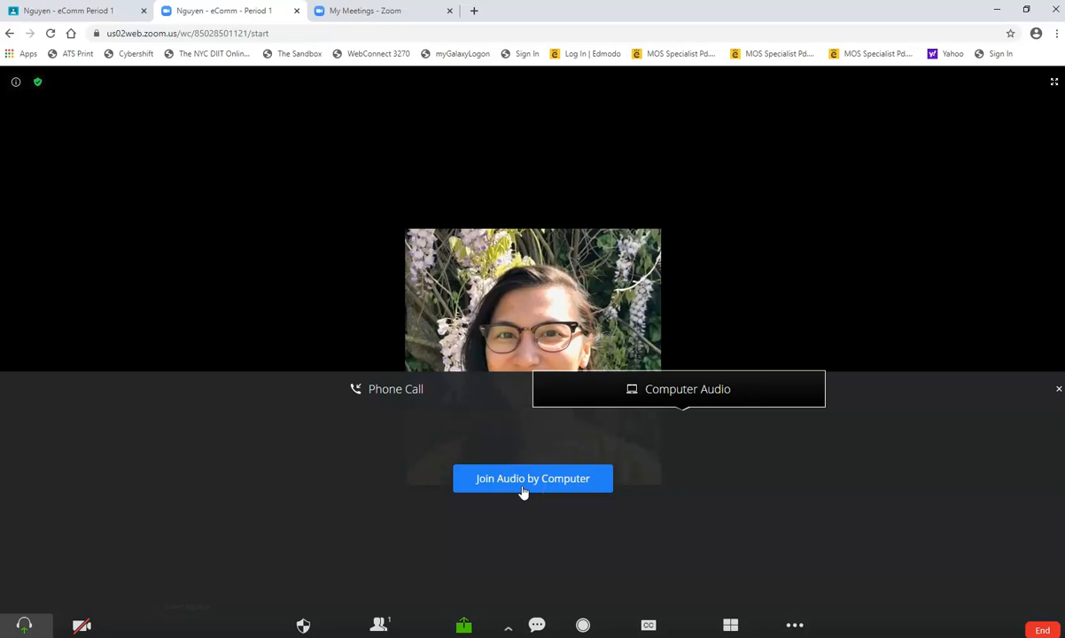
mouse_move(597, 416)
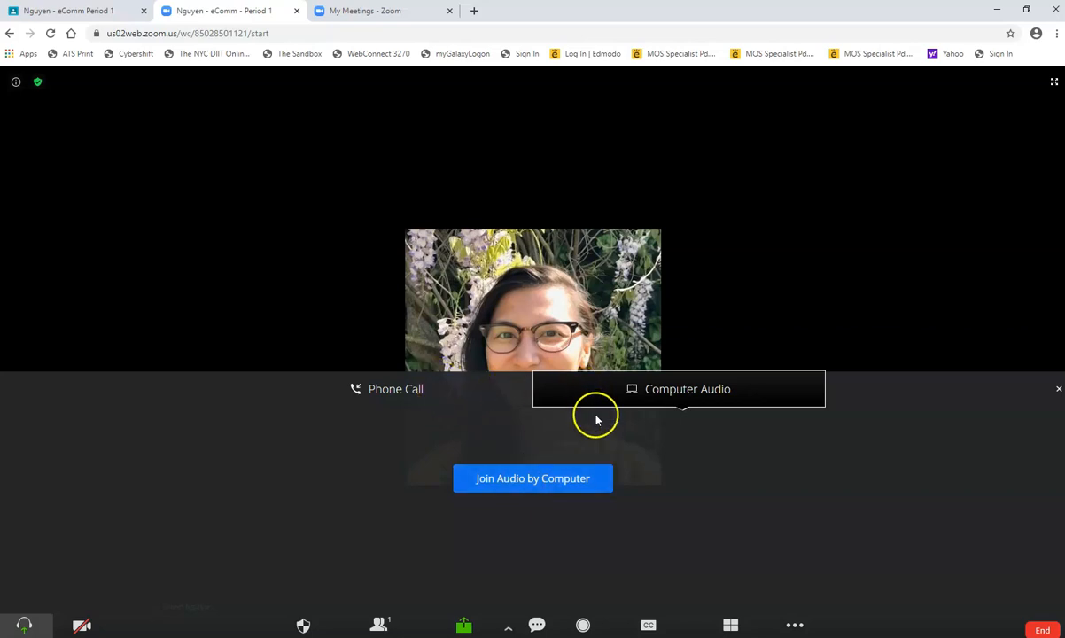
mouse_move(381, 390)
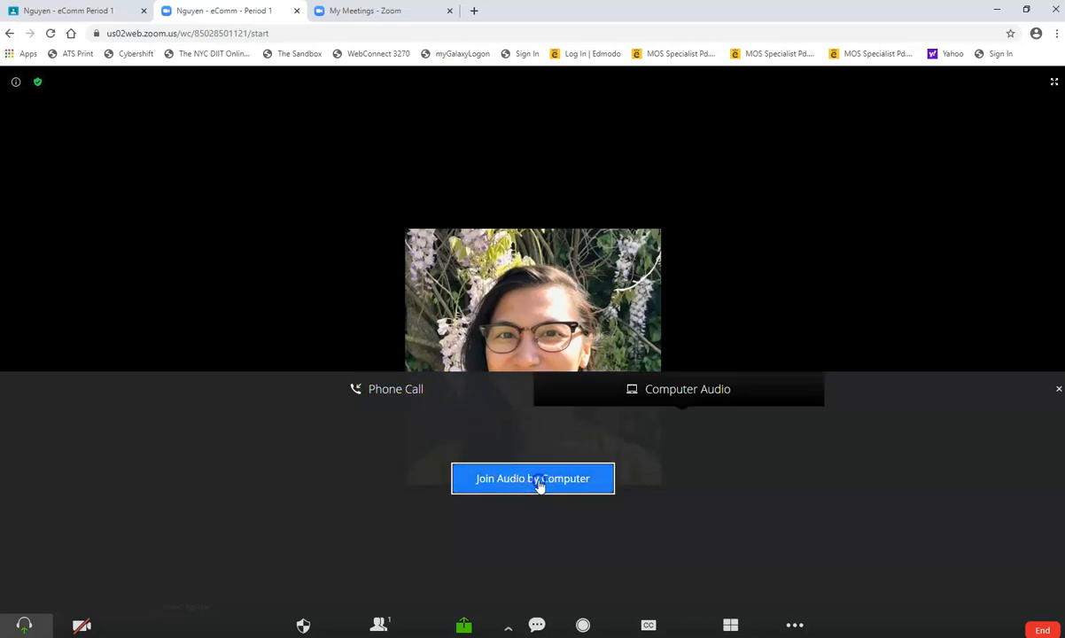
Join audio by computer and allow the browser to use the microphone
click(533, 478)
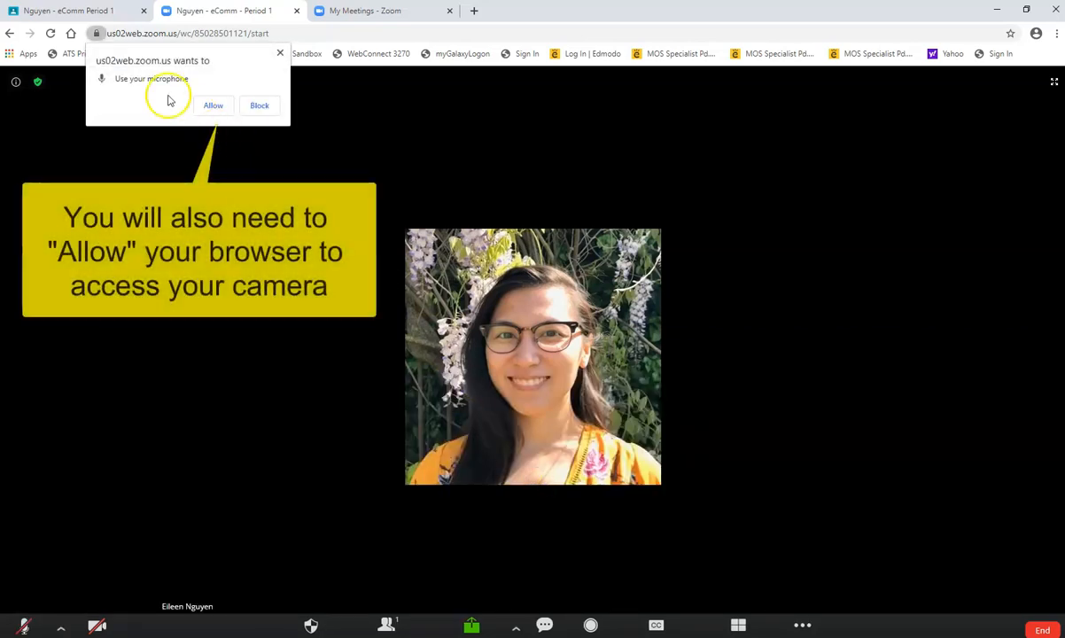
mouse_move(120, 83)
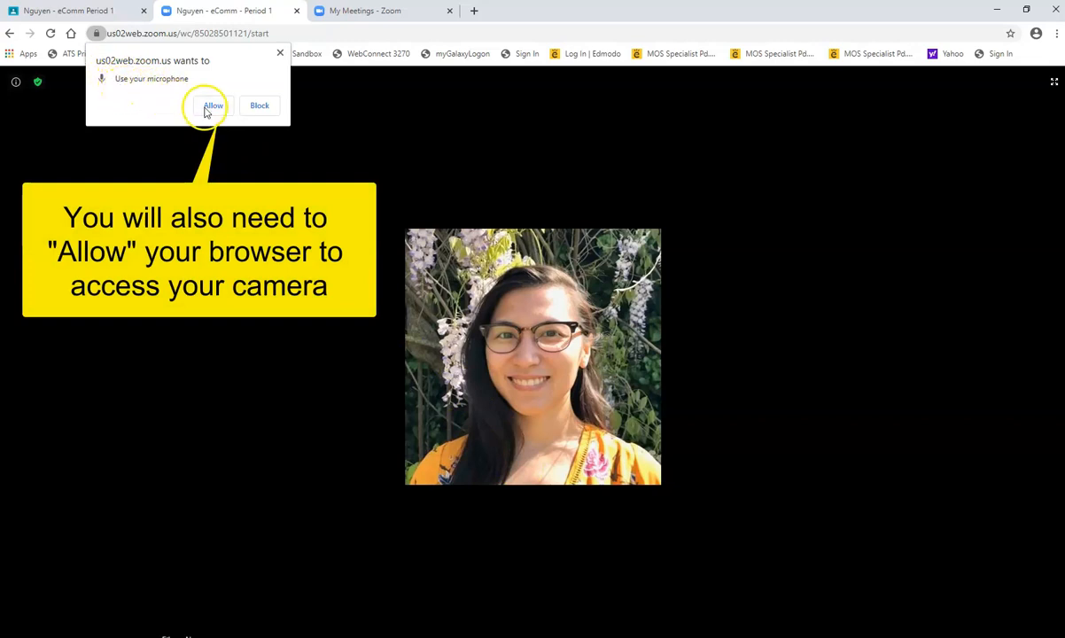
click(214, 105)
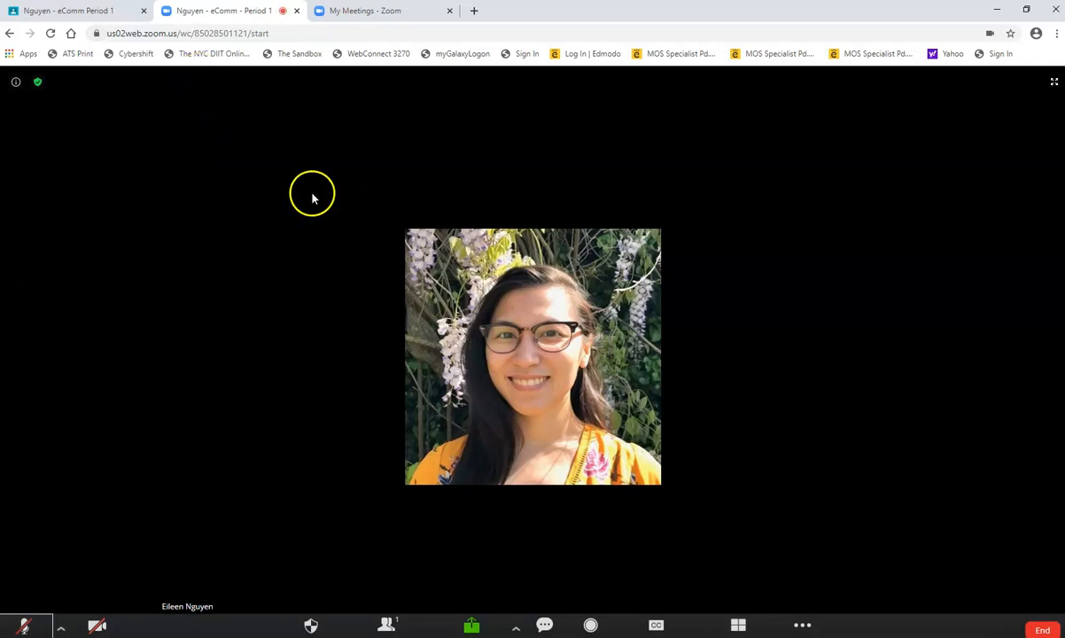
mouse_move(312, 195)
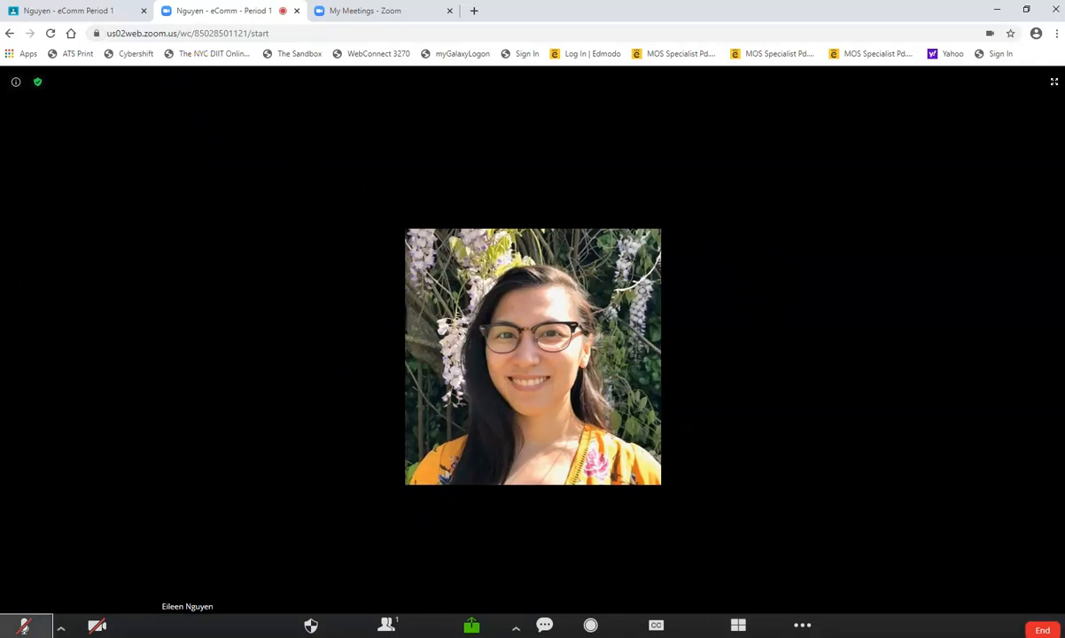
mouse_move(633, 538)
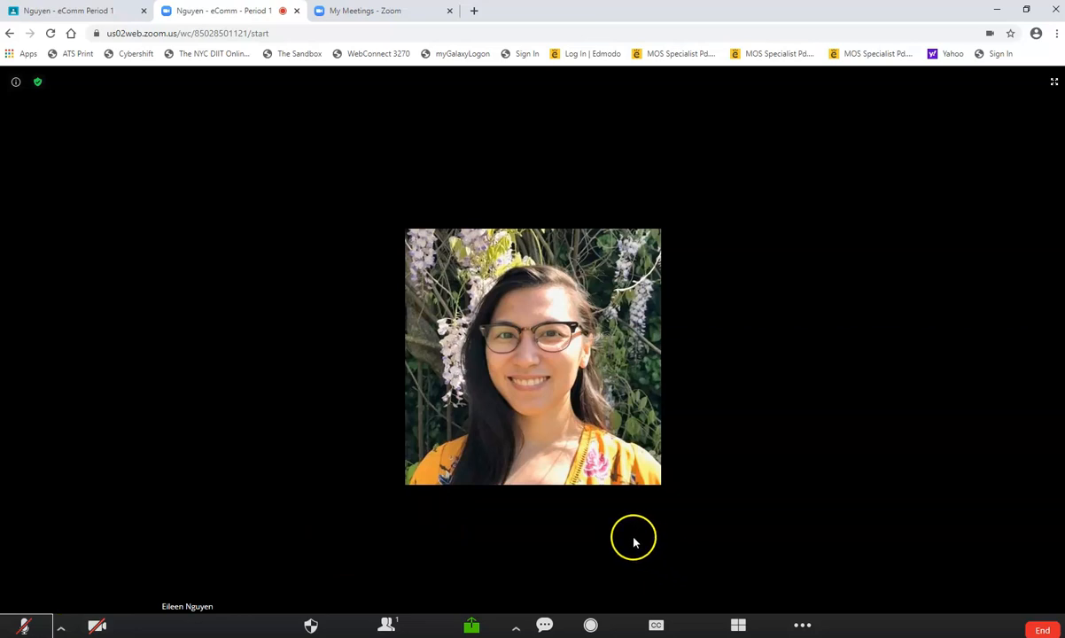
mouse_move(744, 466)
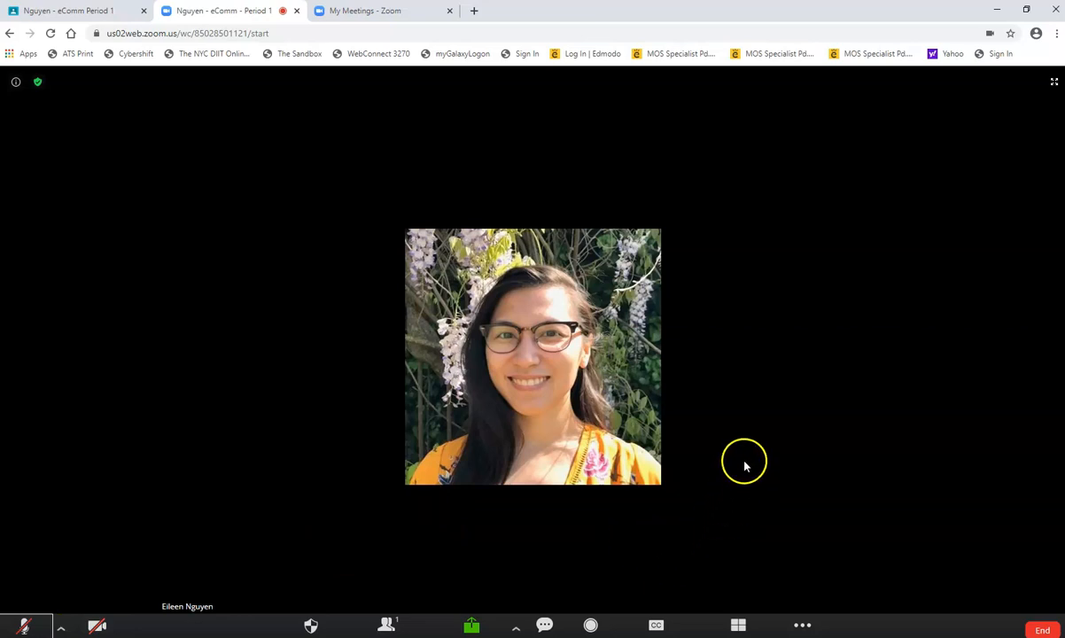
mouse_move(738, 461)
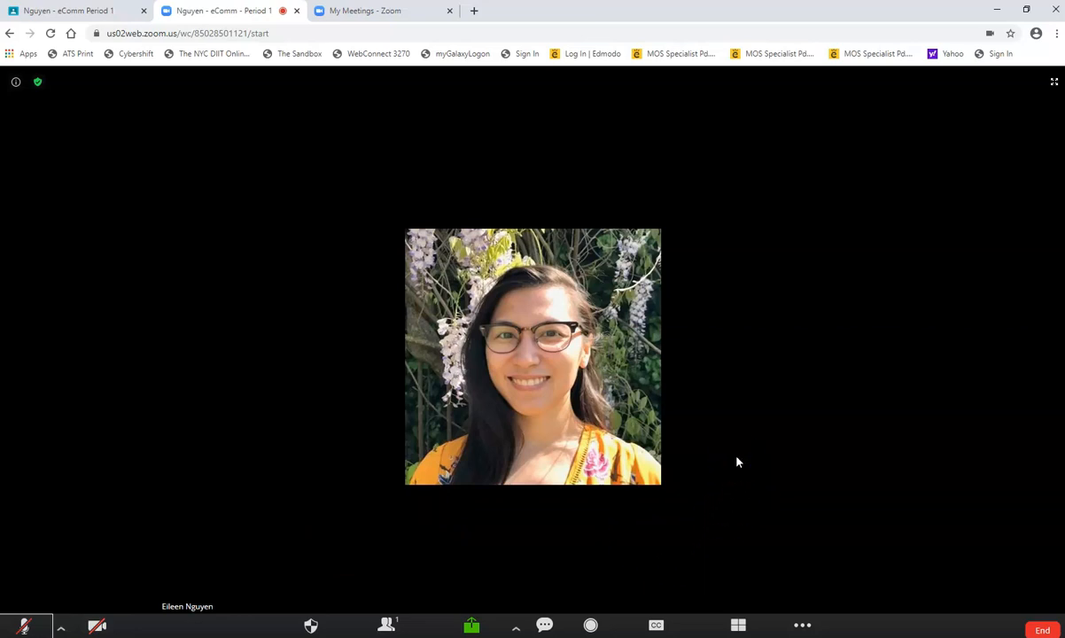